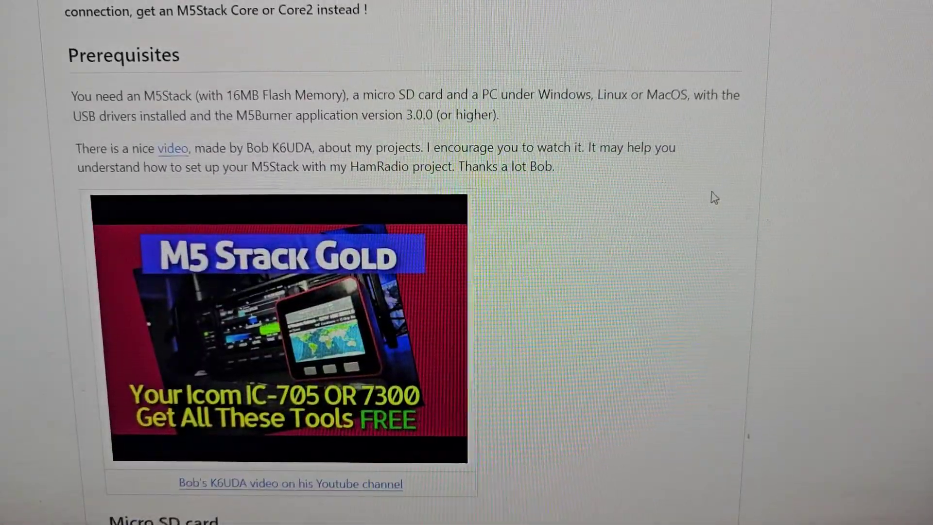
{"action": "scroll", "scroll_direction": "down", "scroll_amount": 3}
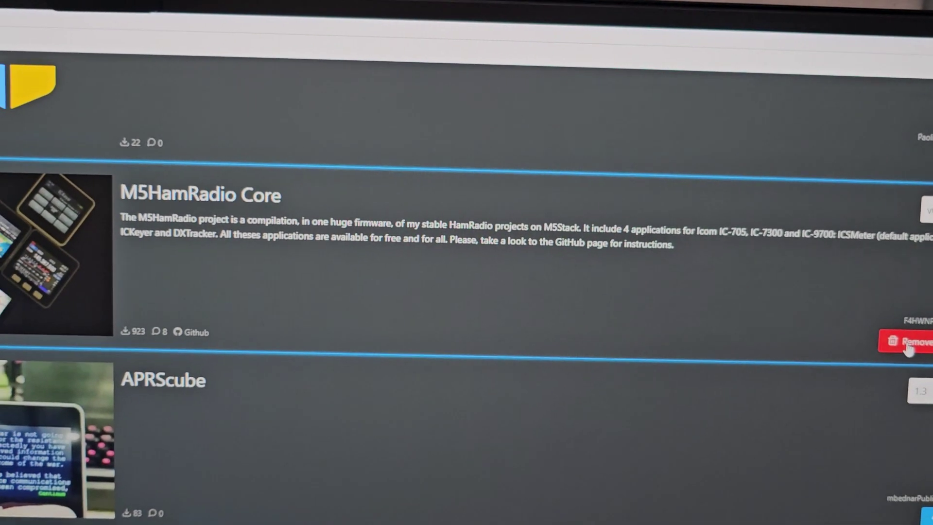
{"action": "scroll", "scroll_direction": "down", "scroll_amount": 3}
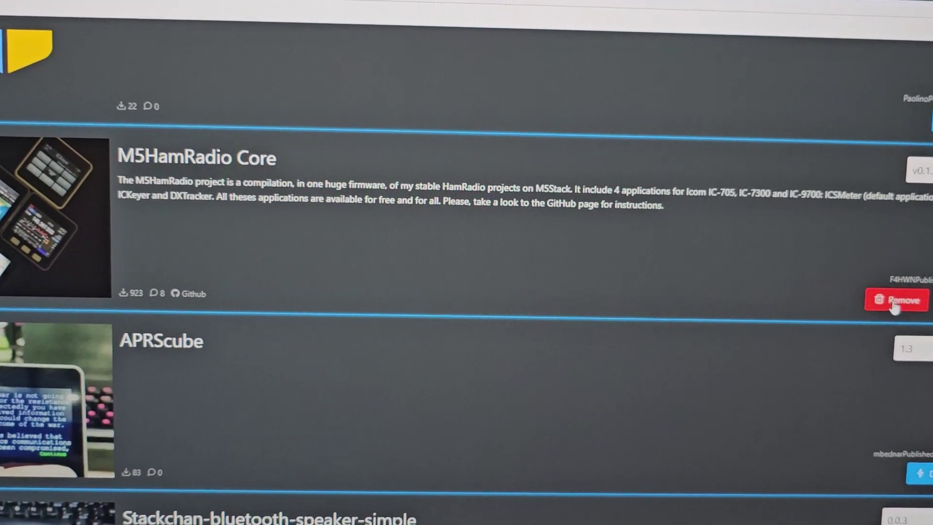